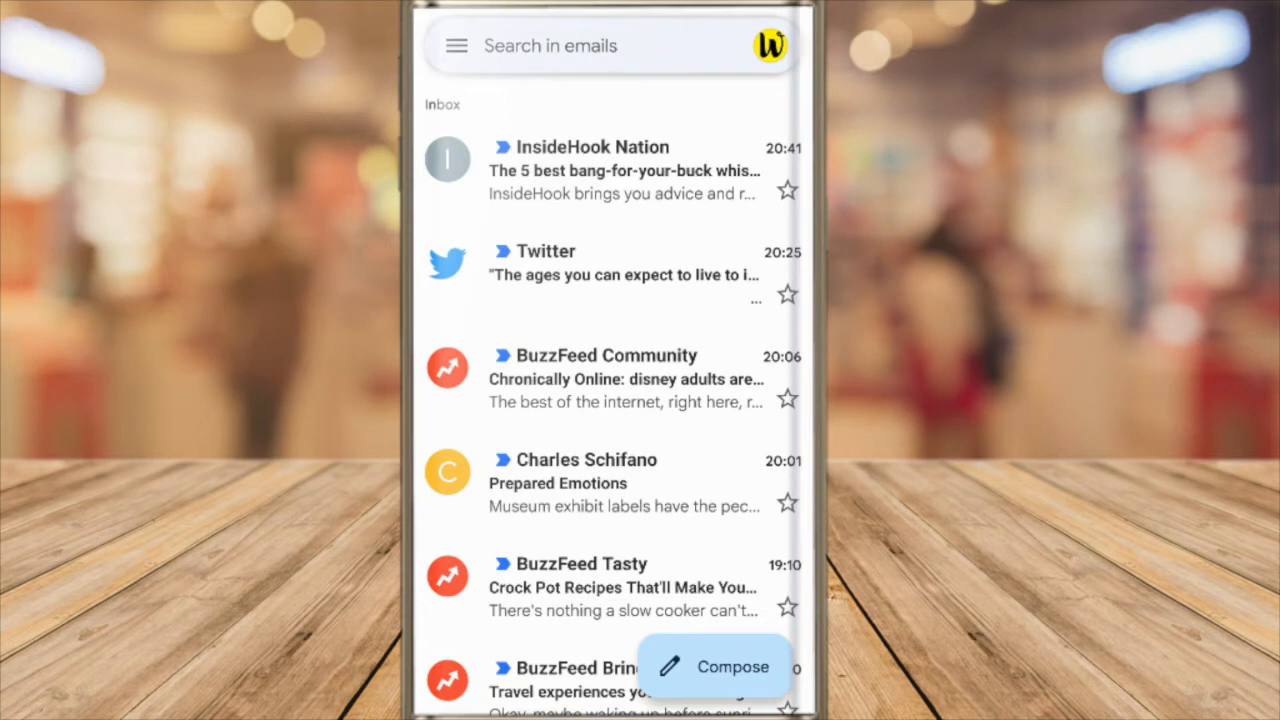
Step: Long-press the InsideHook Nation email to enter selection mode with it chosen
left_click(620, 170)
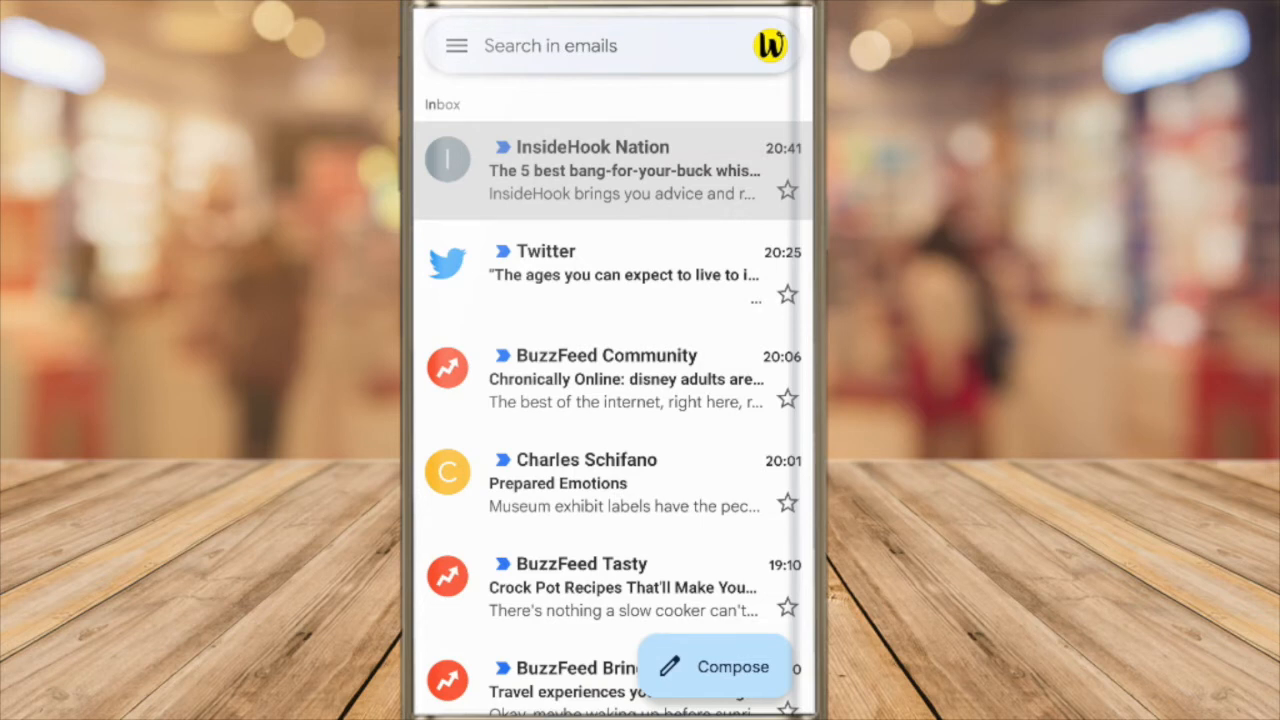
left_click(448, 160)
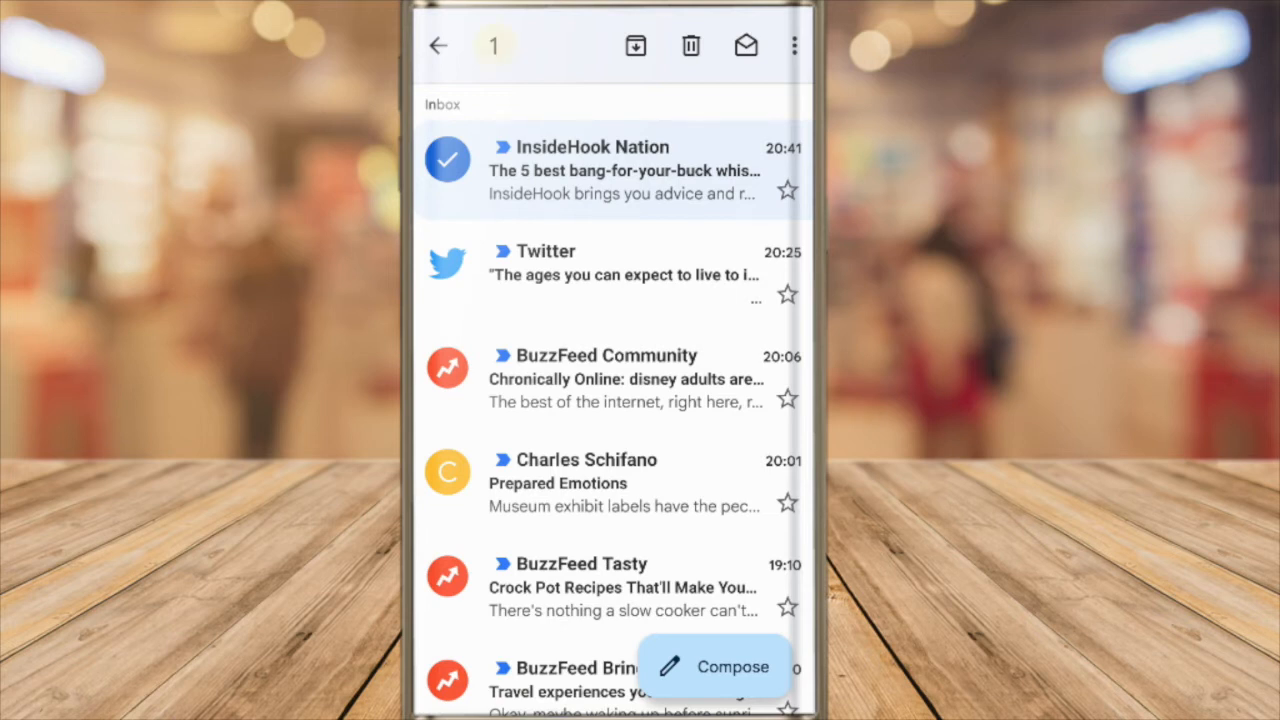
Step: Add six more emails including BuzzFeed Tasty and Marketing Dive, then delete all seven
left_click(448, 368)
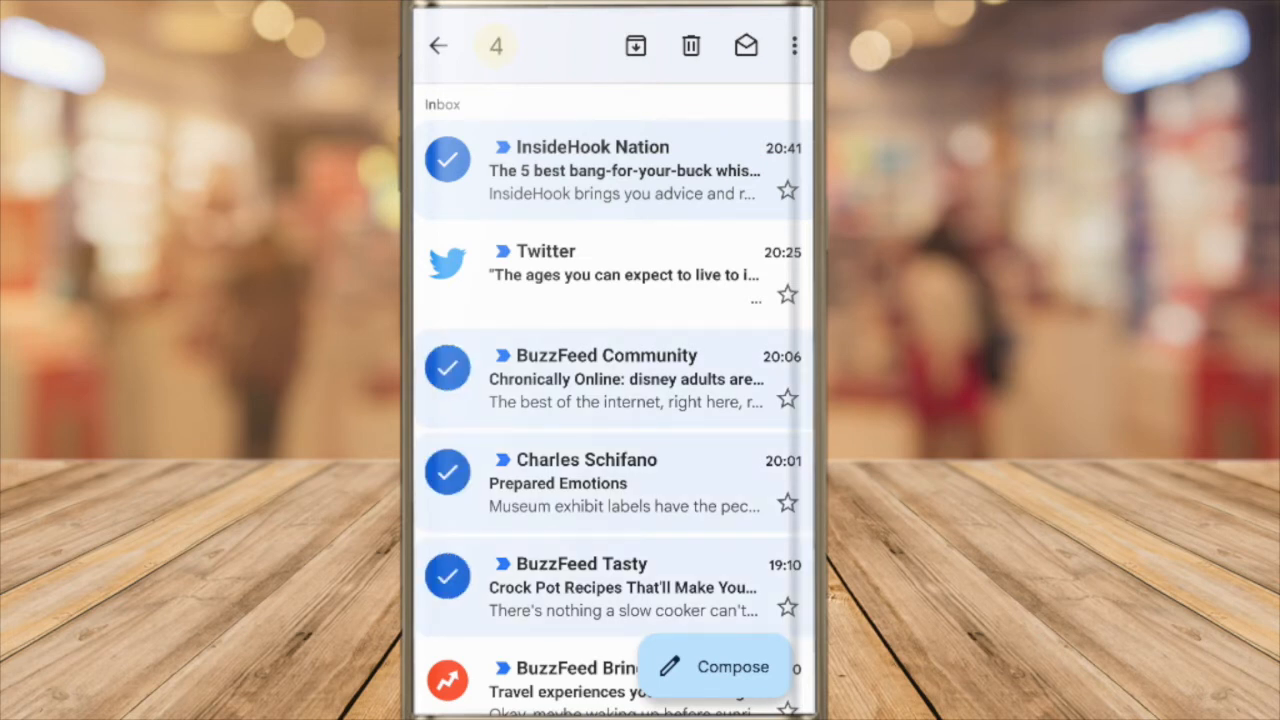
scroll("down", 3)
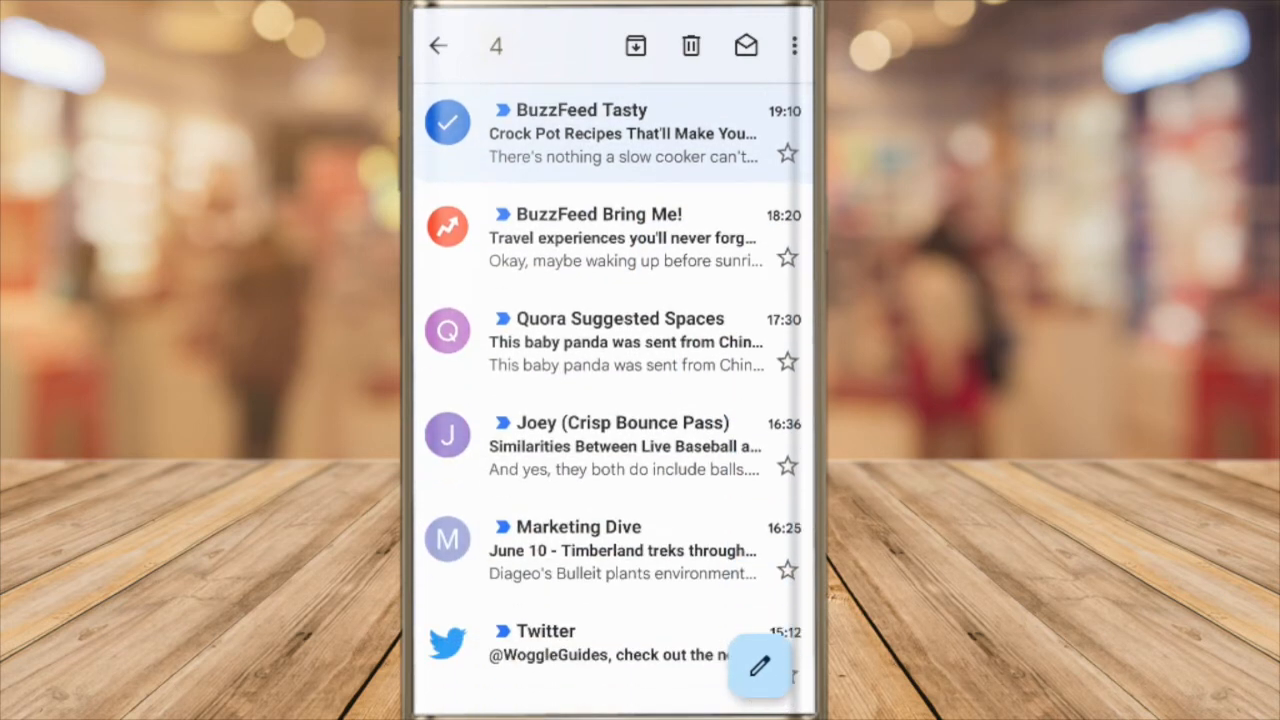
left_click(448, 330)
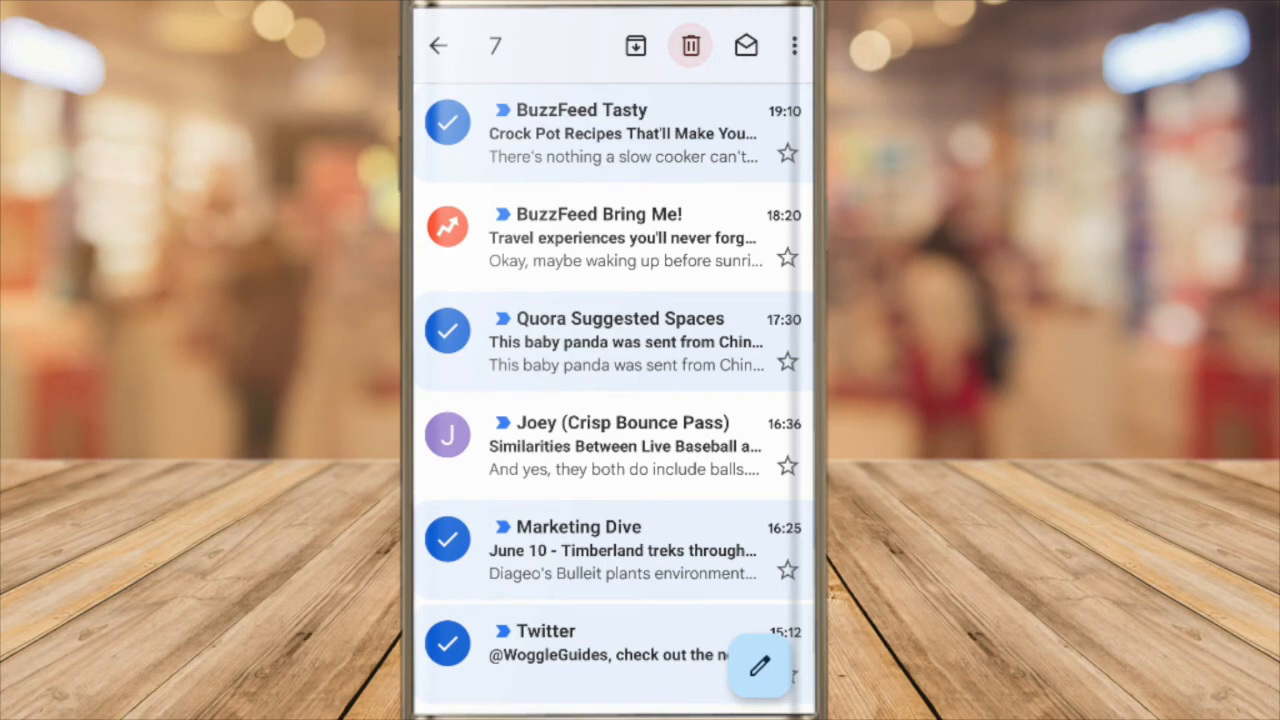
left_click(688, 46)
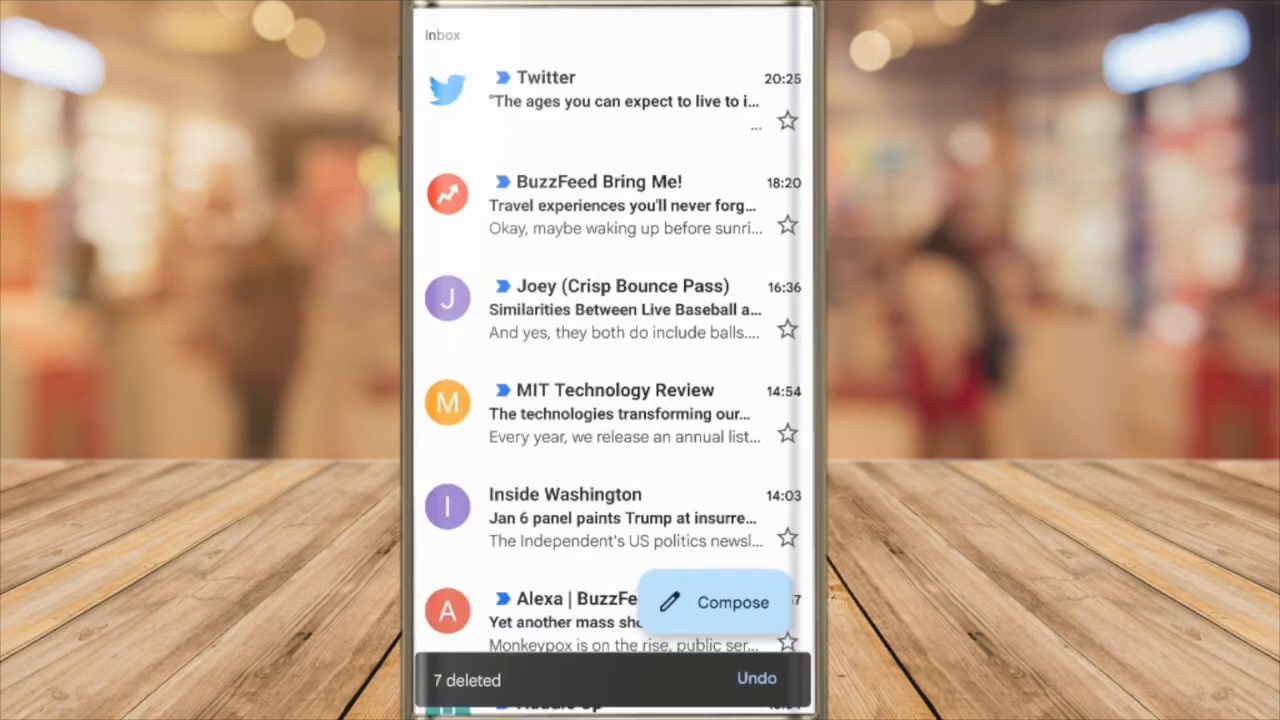